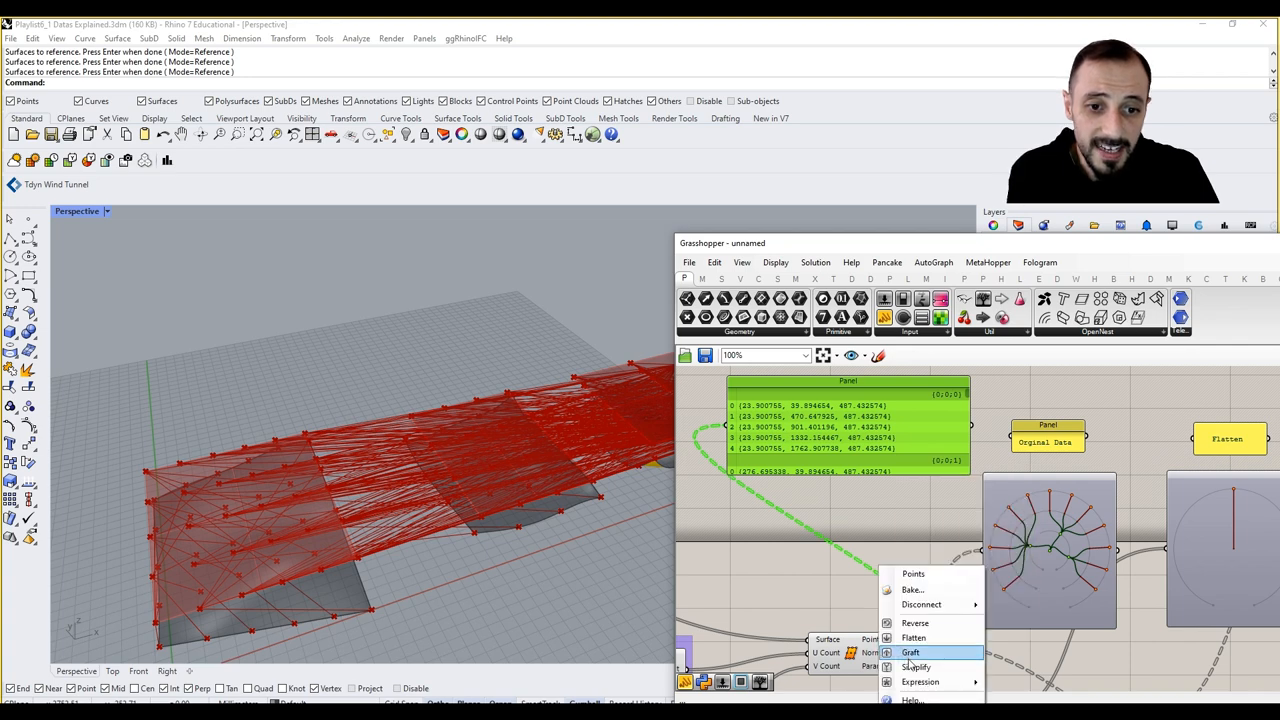
{"action": "mouse_move", "coordinate": [910, 652]}
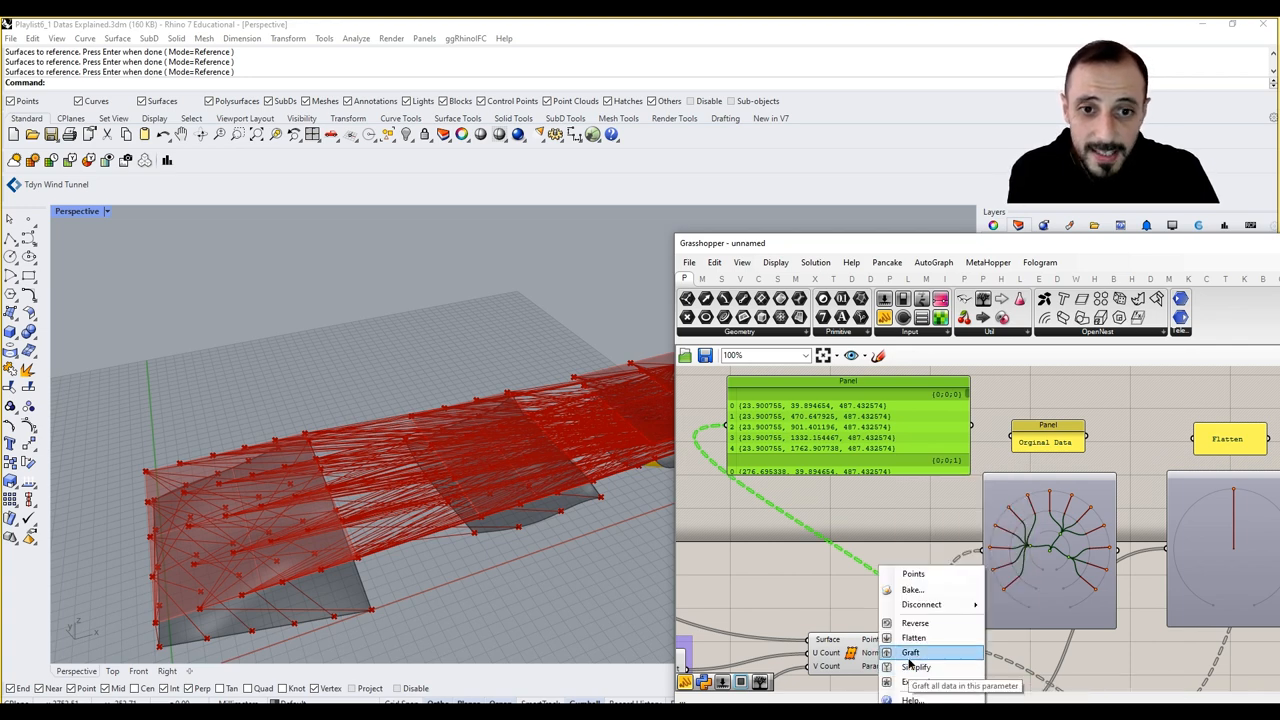
Graft the surface points output to one branch per point, then remove the graft again.
{"action": "left_click", "coordinate": [910, 652]}
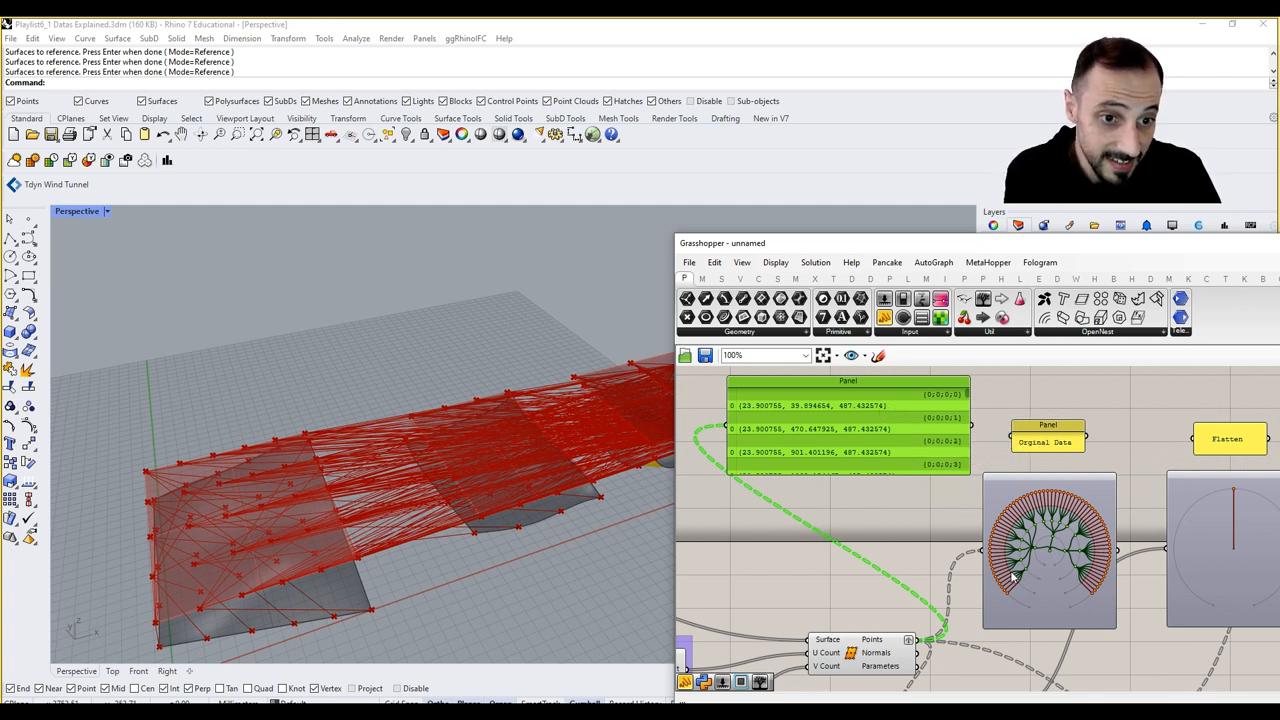
{"action": "right_click", "coordinate": [872, 640]}
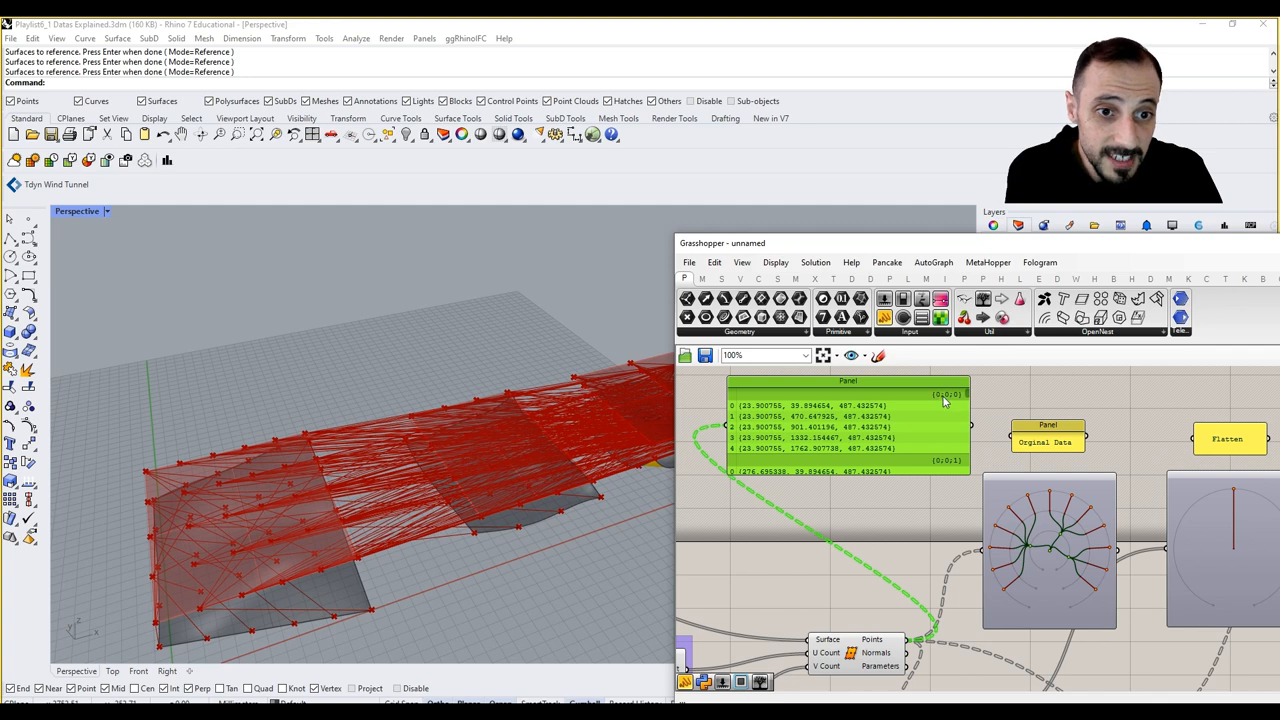
{"action": "mouse_move", "coordinate": [878, 644]}
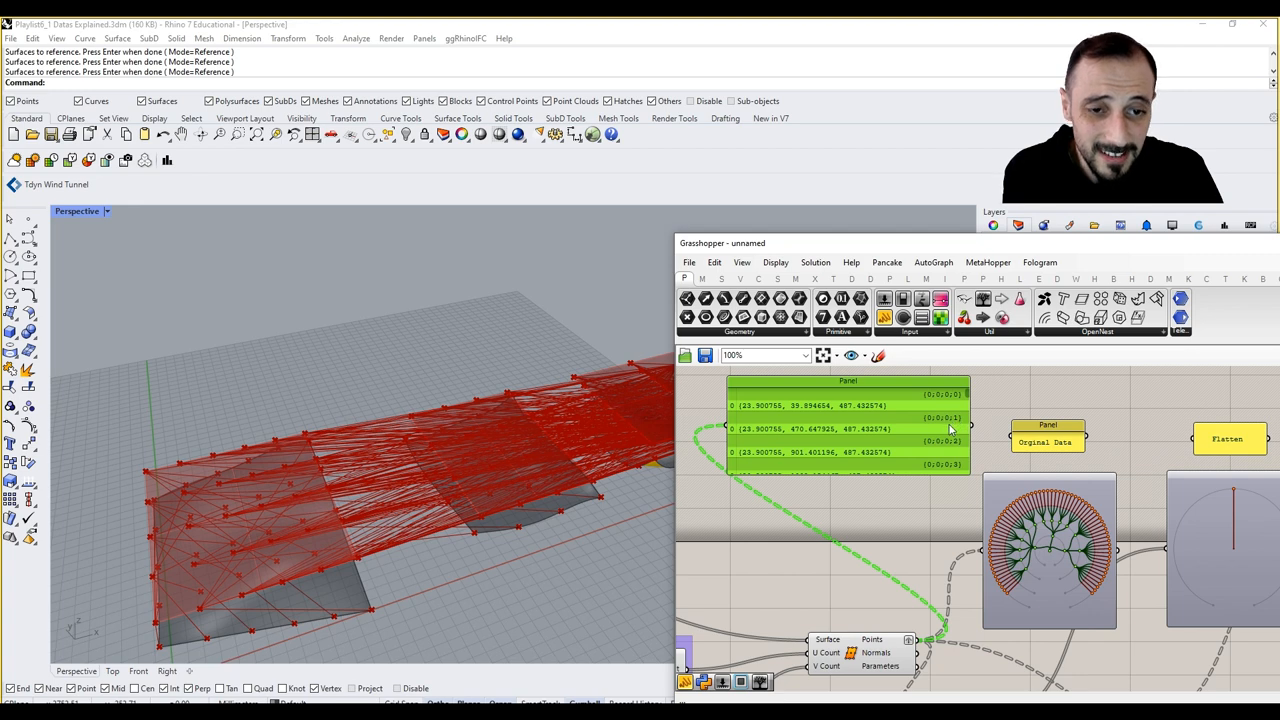
{"action": "mouse_move", "coordinate": [944, 438]}
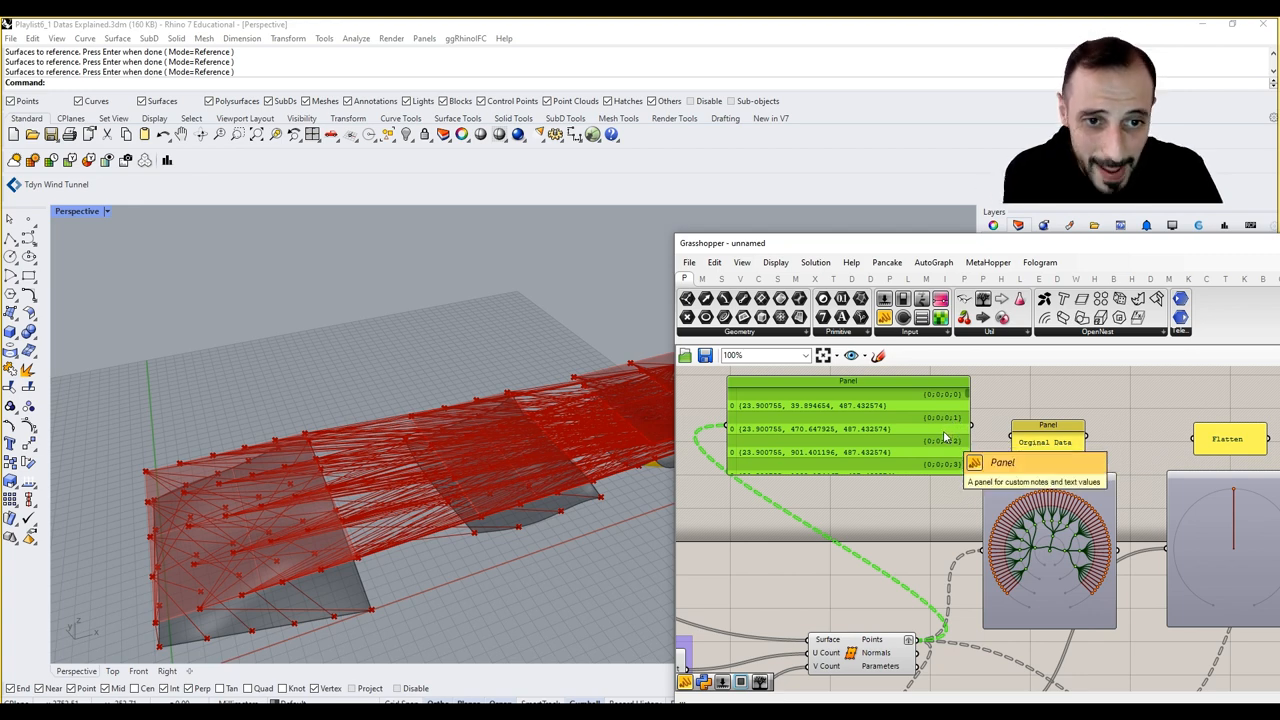
{"action": "right_click", "coordinate": [880, 640]}
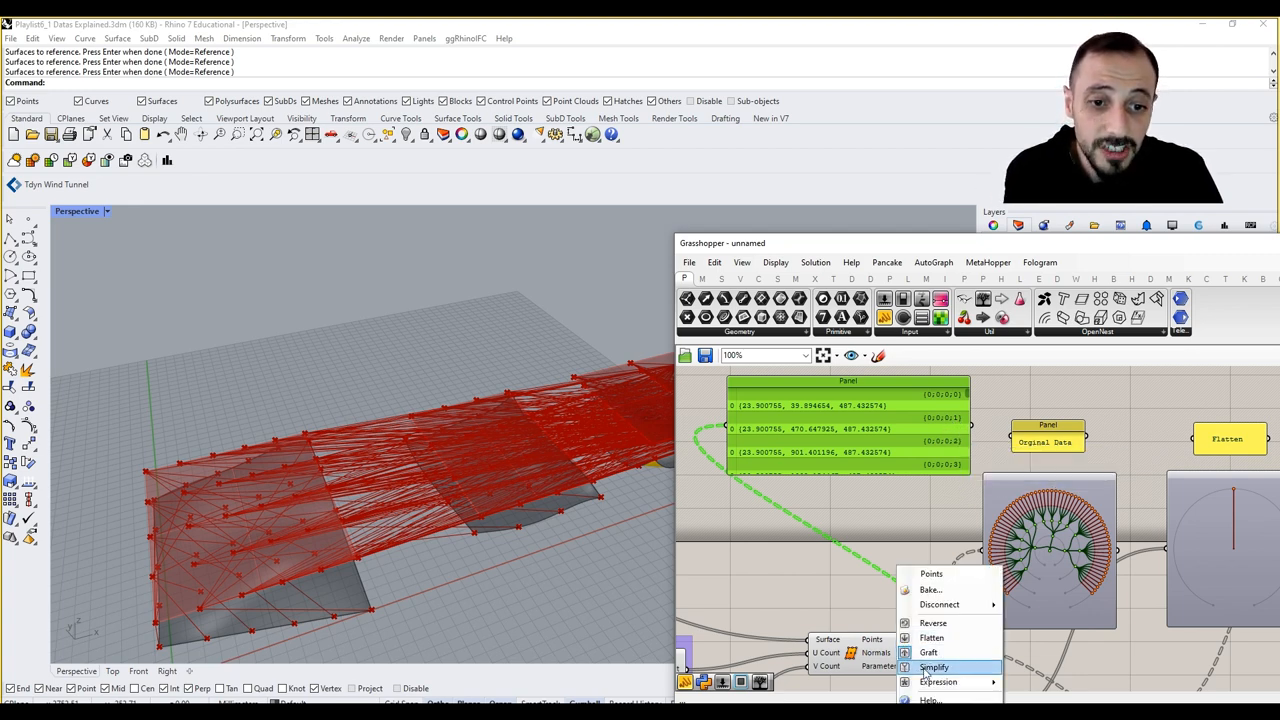
{"action": "left_click", "coordinate": [932, 668]}
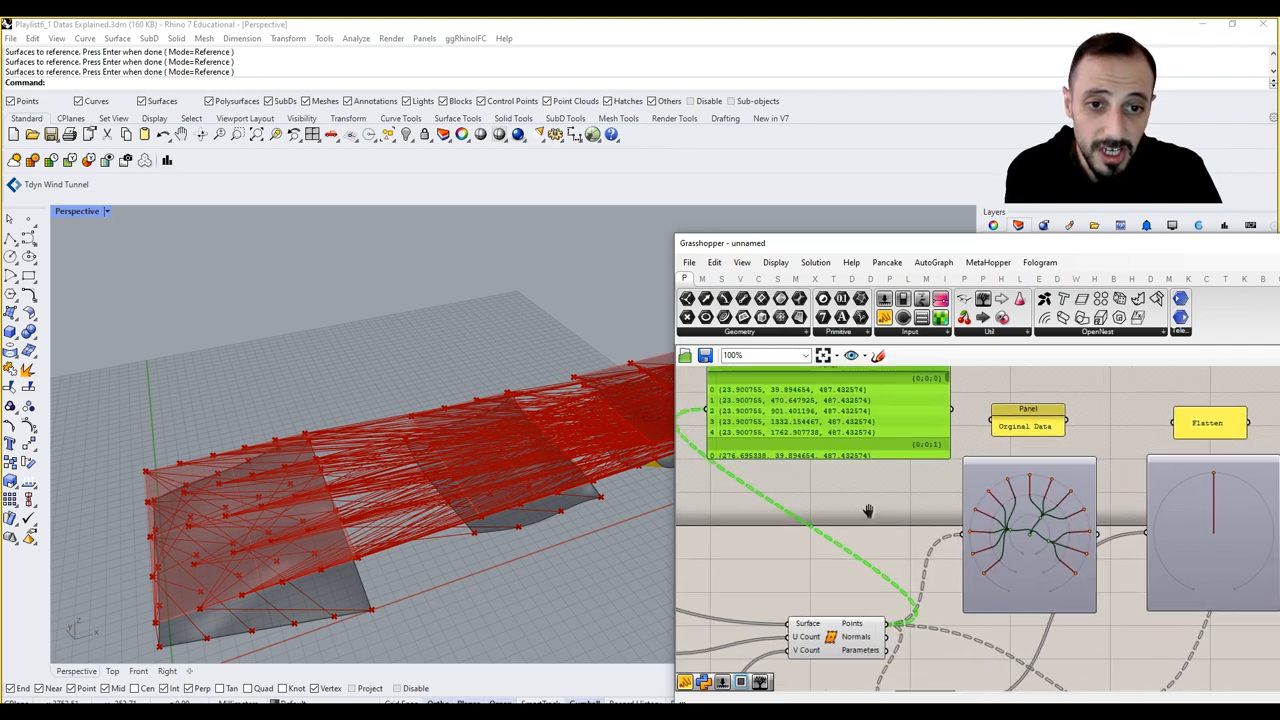
Copy the Original Data panel and param viewer and place the copies beside the originals.
{"action": "scroll", "scroll_direction": "down", "scroll_amount": 3}
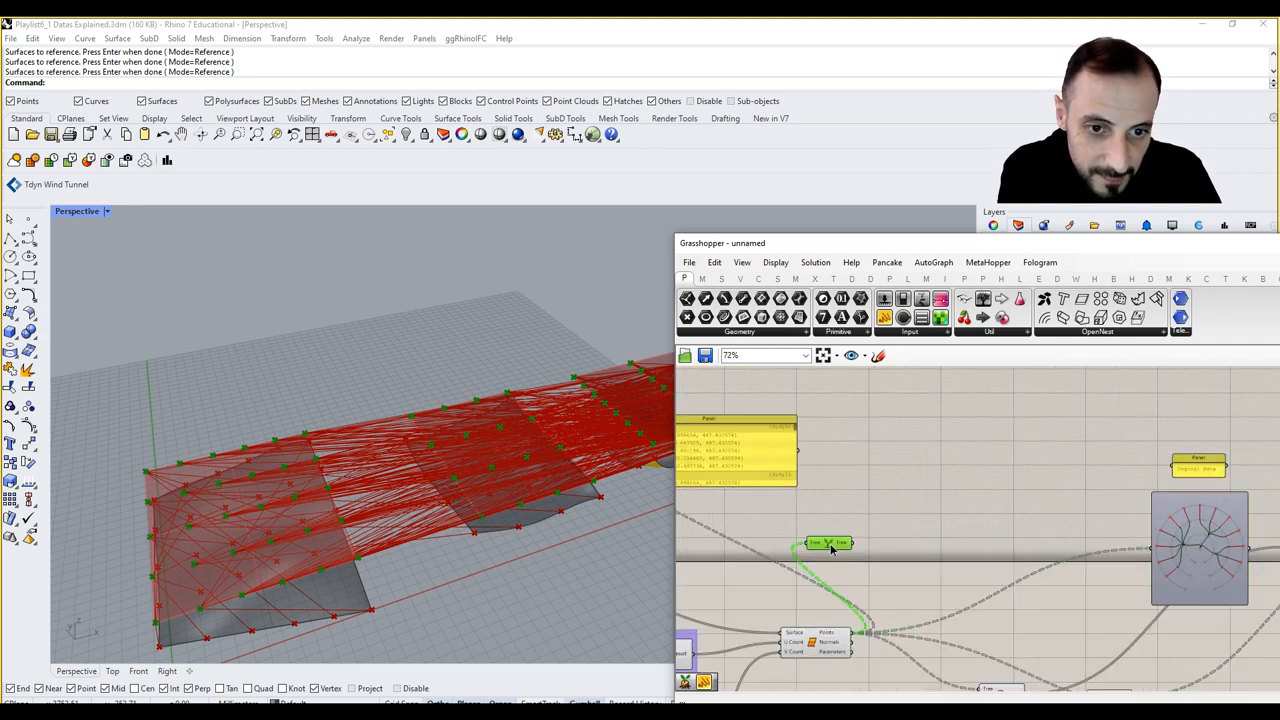
{"action": "left_click", "coordinate": [1198, 544]}
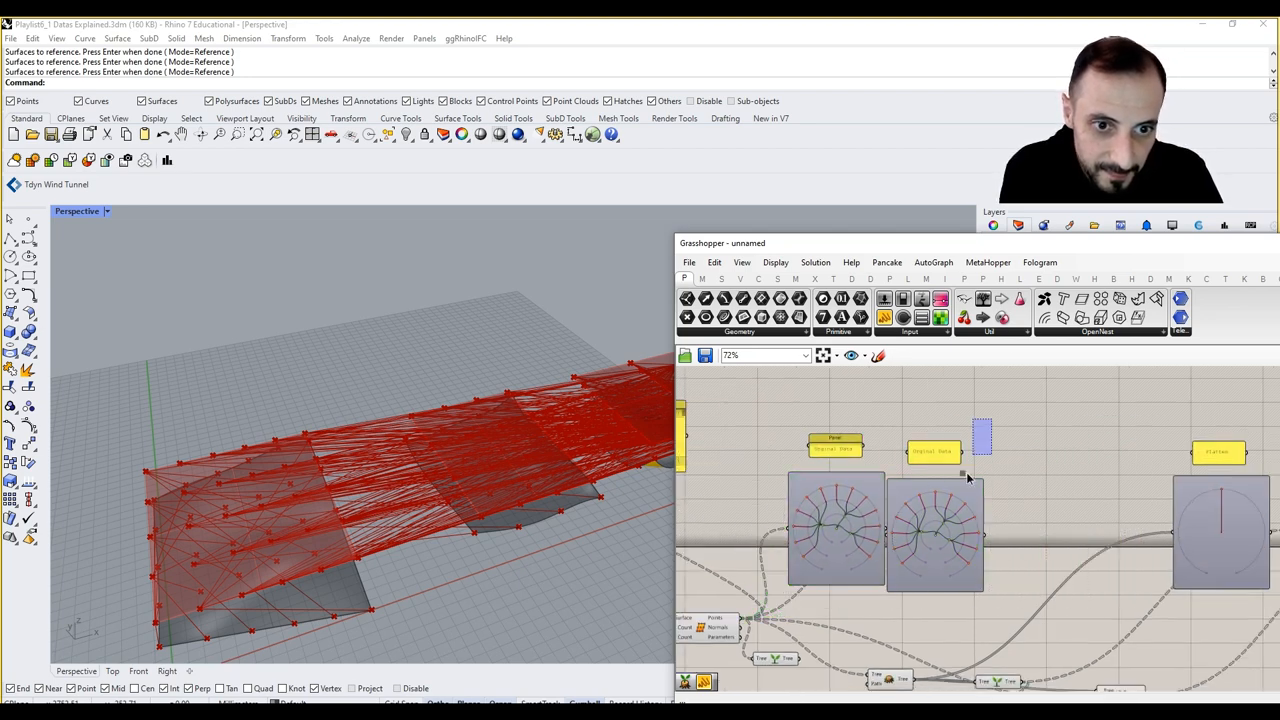
{"action": "left_click_drag", "start_coordinate": [936, 530], "coordinate": [1036, 524]}
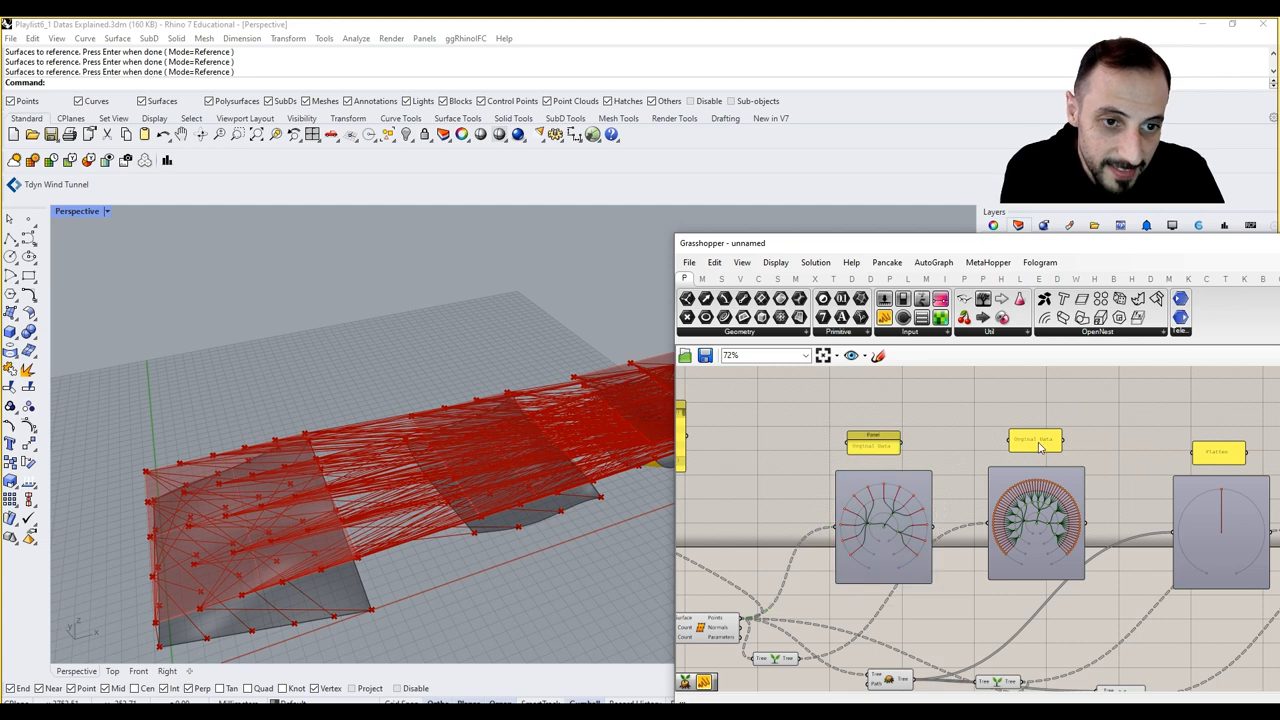
Retitle the two new label panels after their data operations in Panel Properties.
{"action": "double_click", "coordinate": [1032, 442]}
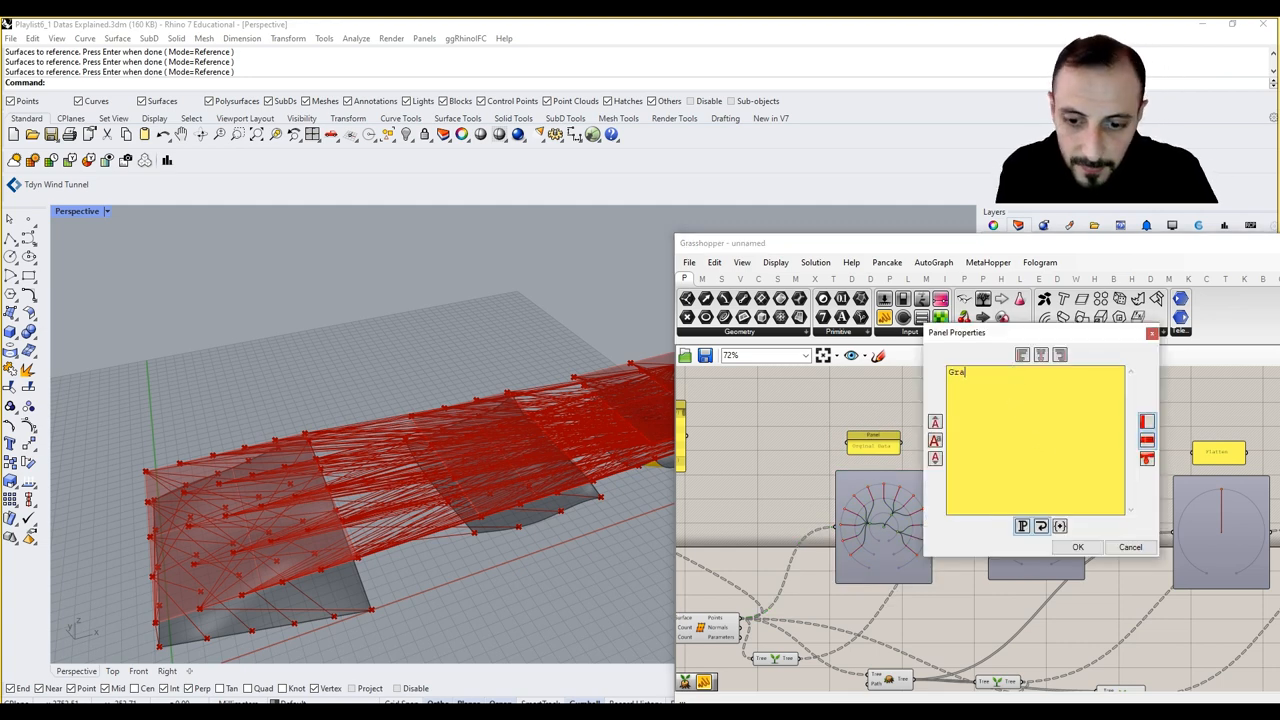
{"action": "left_click", "coordinate": [1076, 548]}
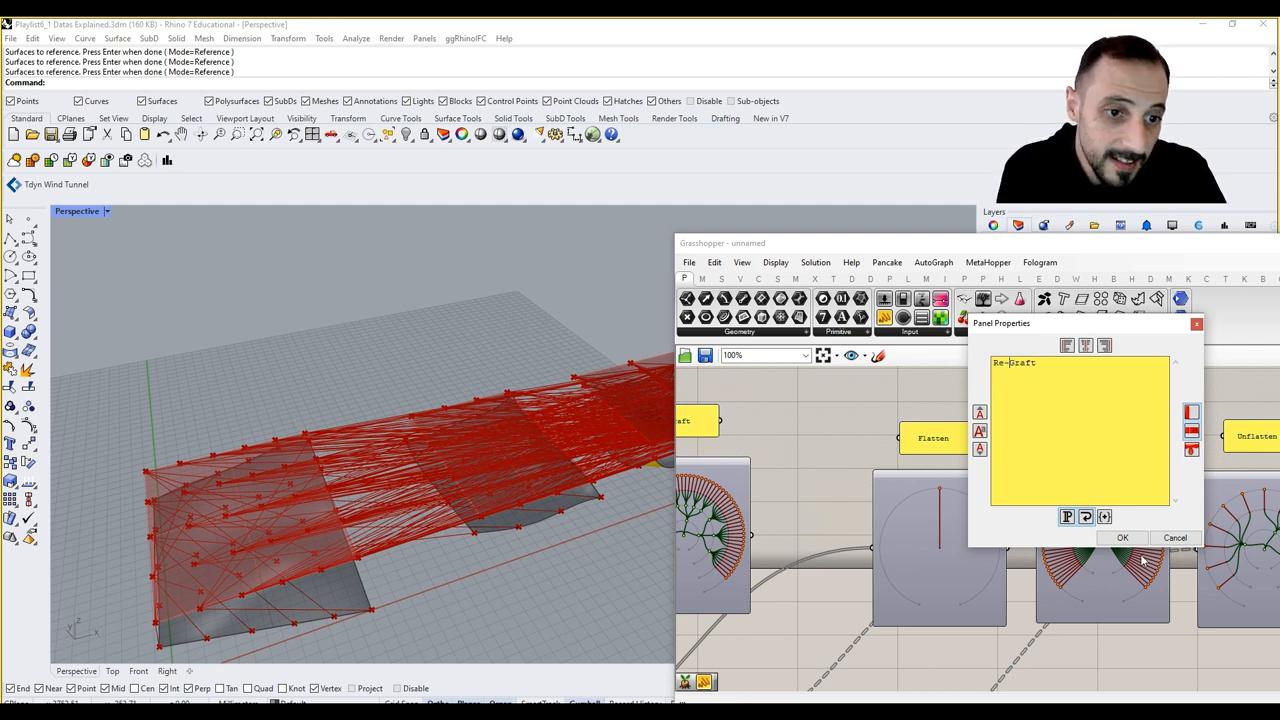
{"action": "left_click", "coordinate": [1122, 536]}
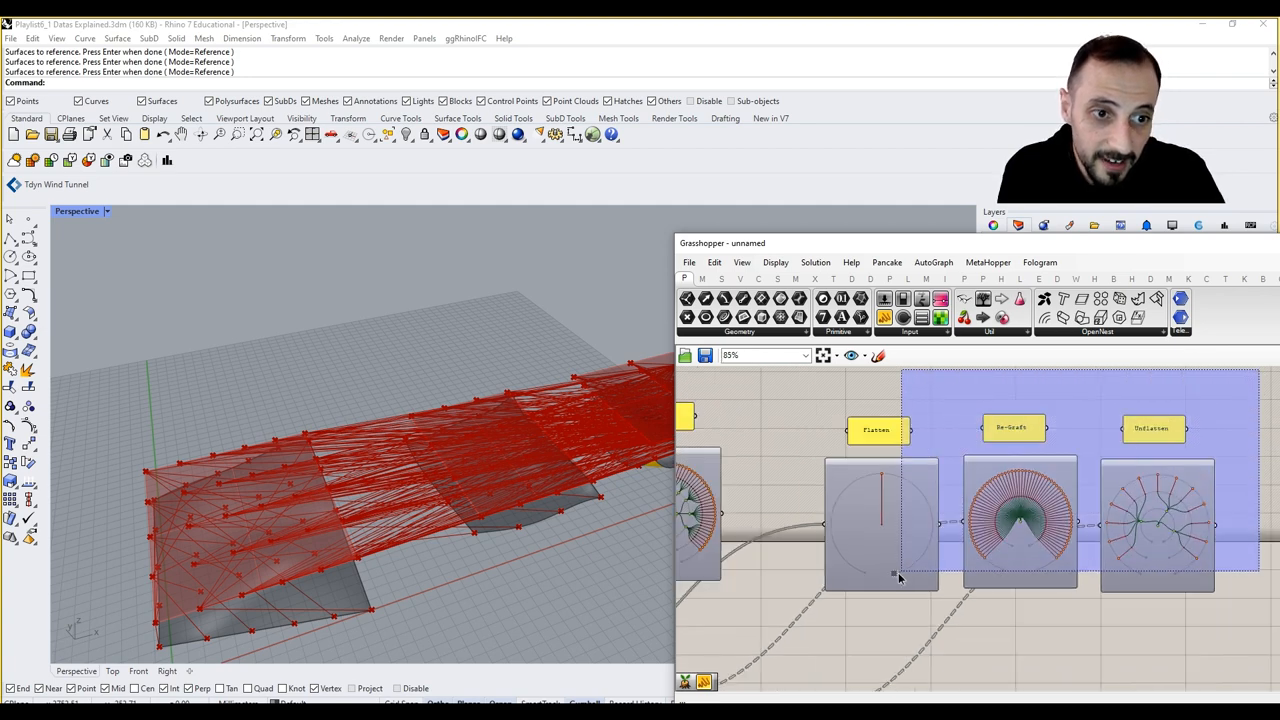
{"action": "scroll", "scroll_direction": "down", "scroll_amount": 3}
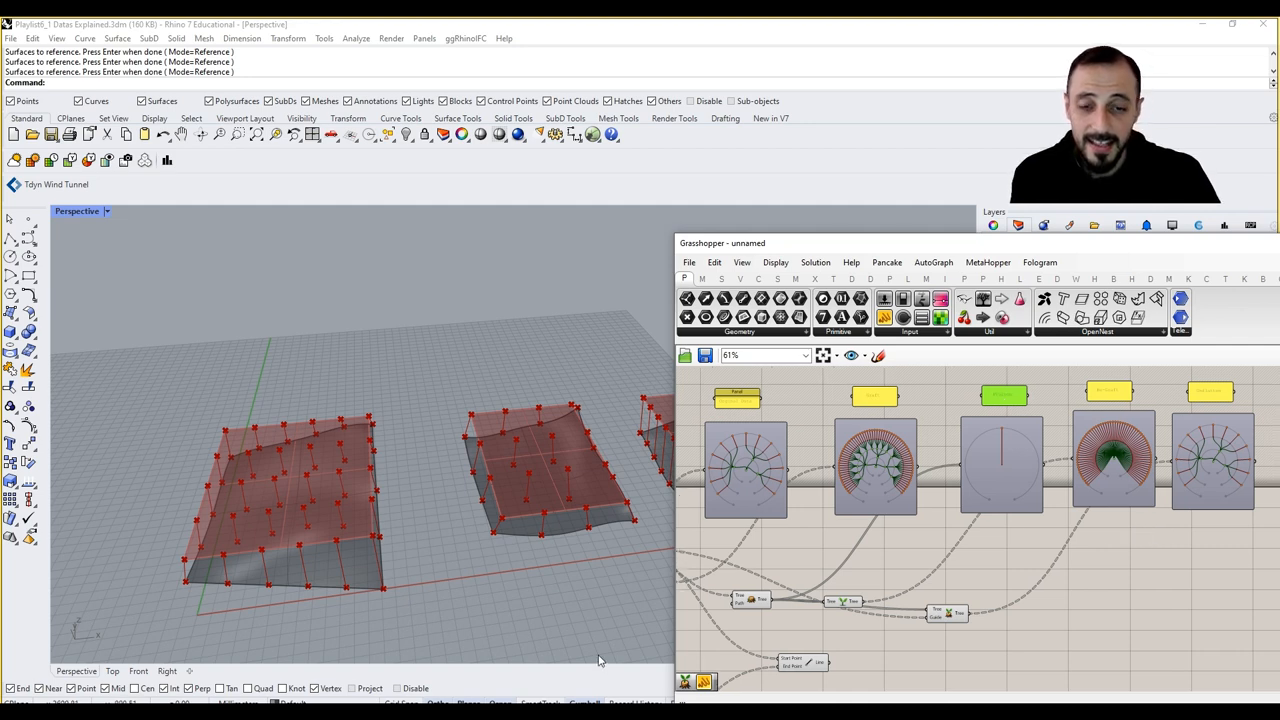
{"action": "mouse_move", "coordinate": [736, 552]}
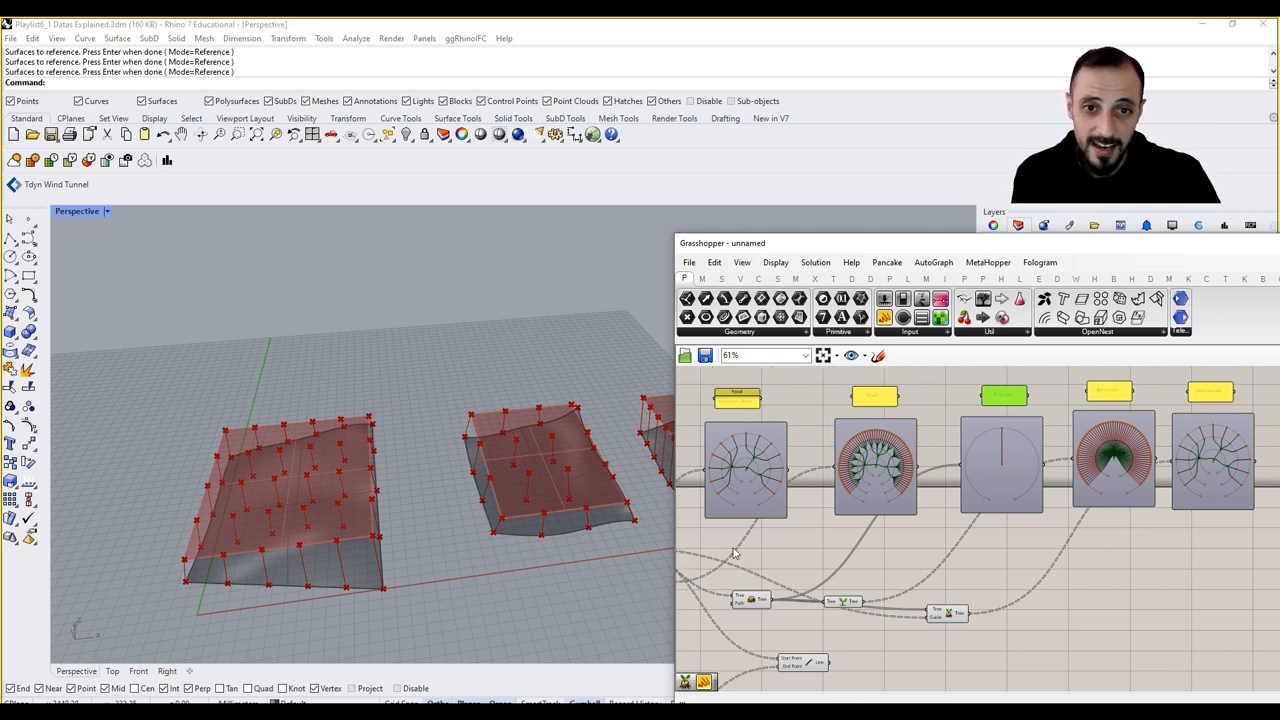
{"action": "mouse_move", "coordinate": [468, 588]}
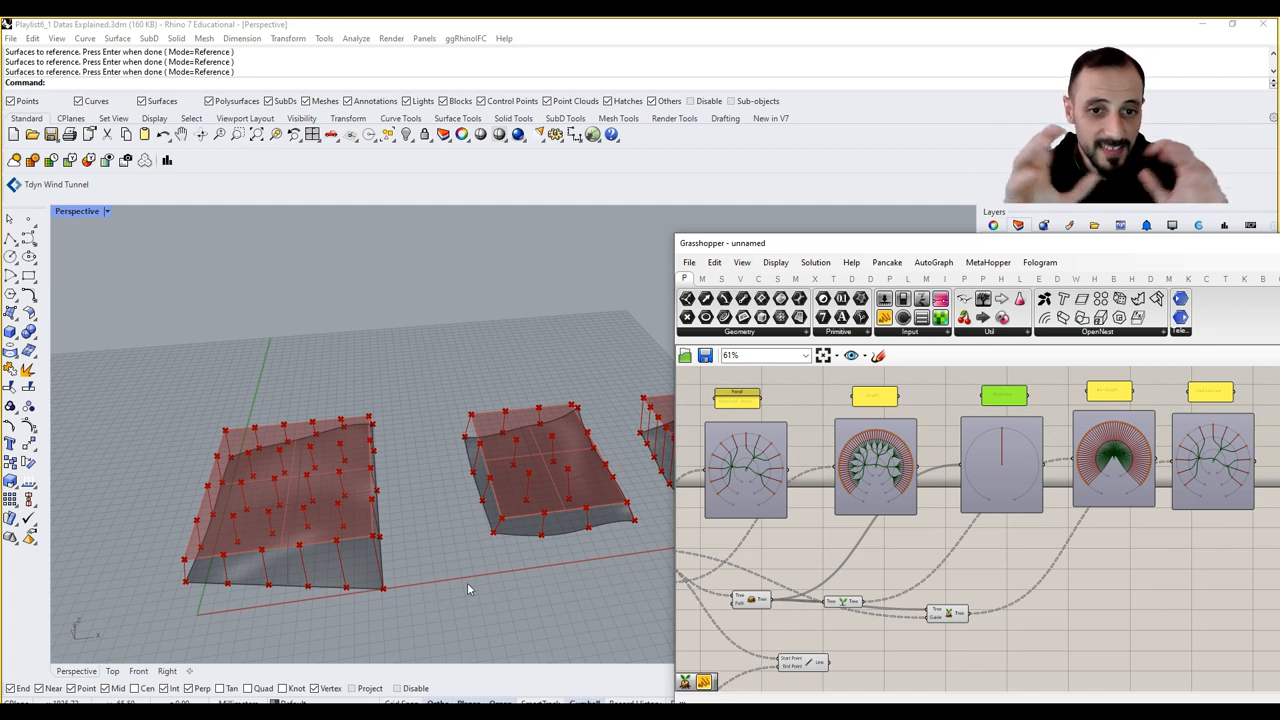